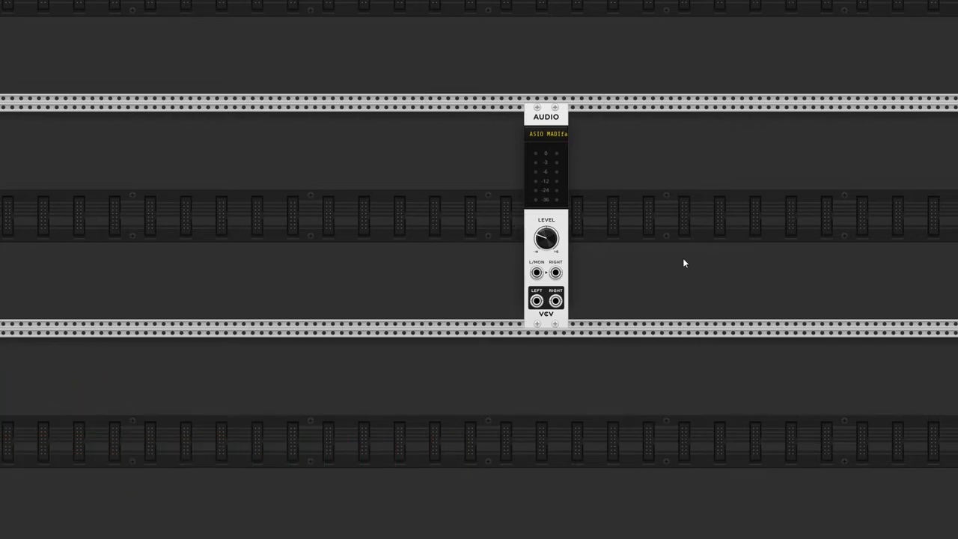
{"action": "mouse_move", "coordinate": [709, 268]}
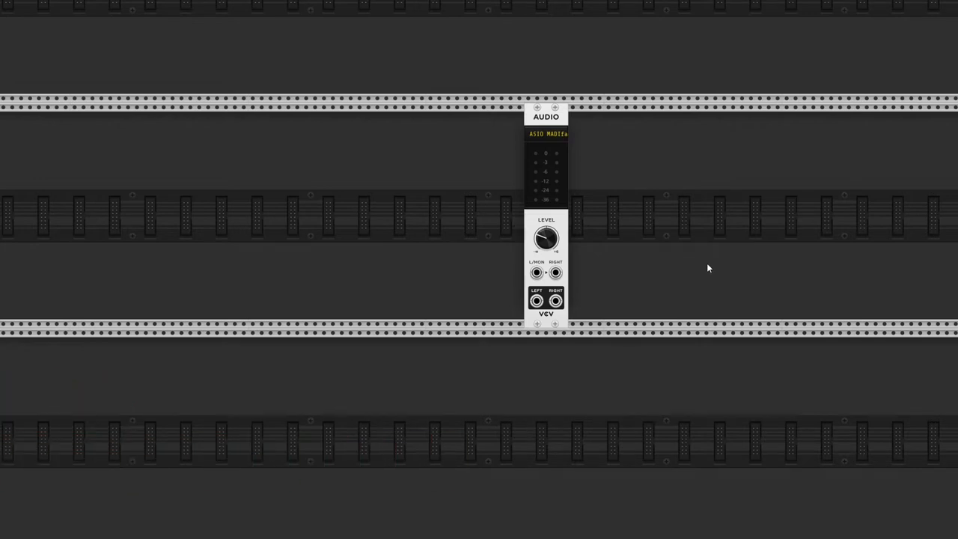
{"action": "mouse_move", "coordinate": [711, 281]}
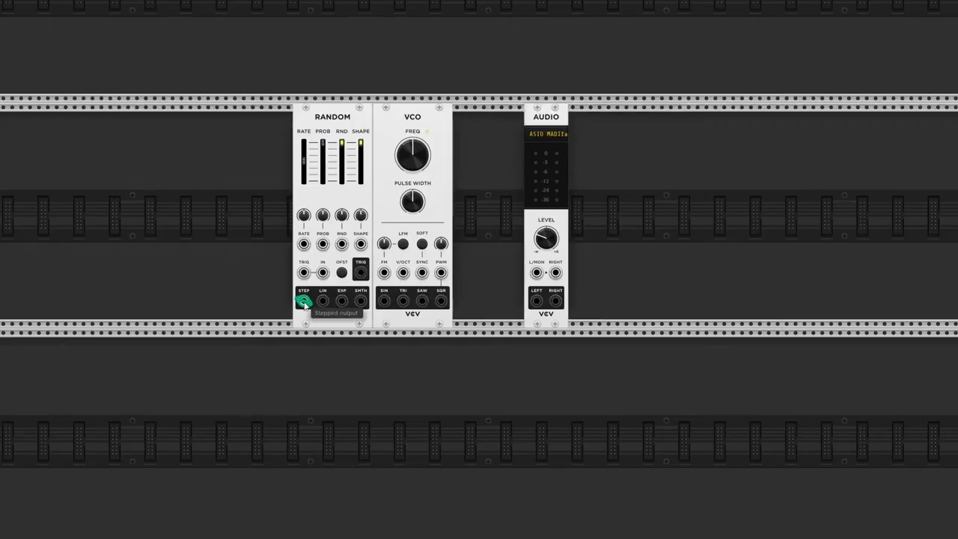
- Route Random's output to the VCO V/OCT, then lower the random spread and trigger probability
{"action": "left_click_drag", "start_coordinate": [303, 302], "coordinate": [403, 273]}
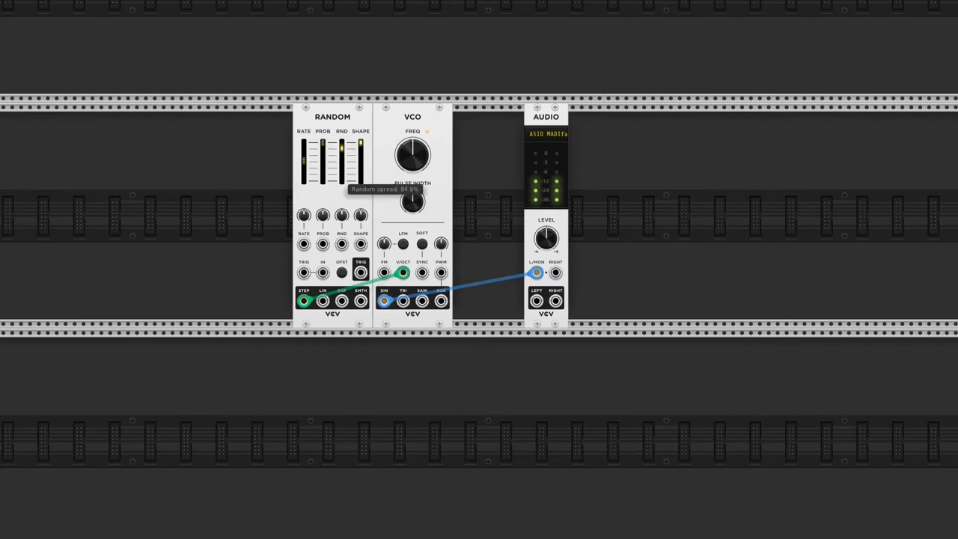
{"action": "left_click_drag", "start_coordinate": [342, 157], "coordinate": [341, 147]}
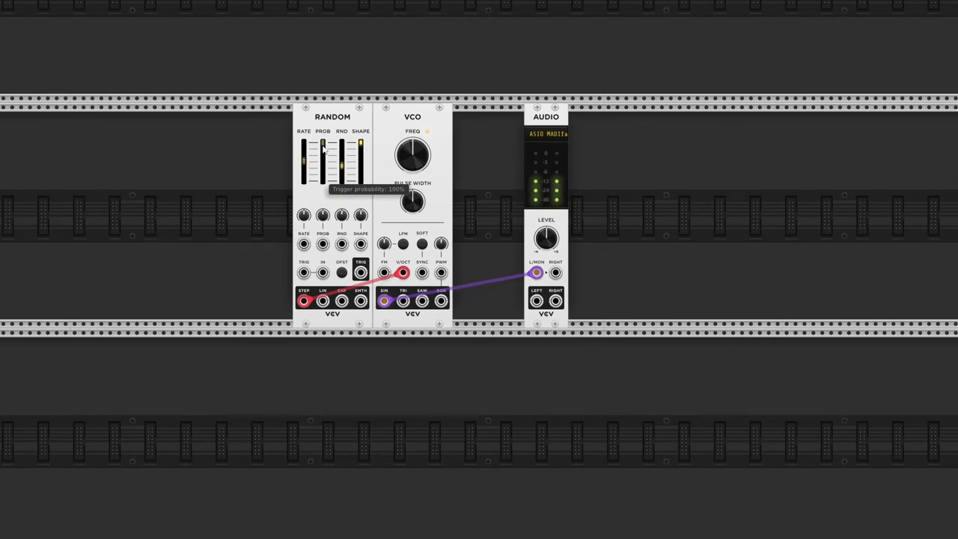
{"action": "left_click_drag", "start_coordinate": [323, 147], "coordinate": [323, 172]}
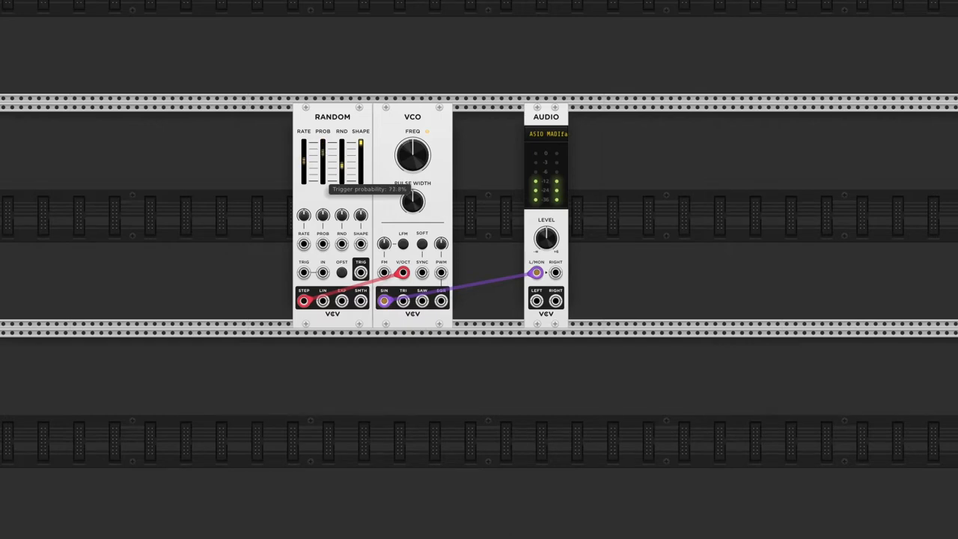
{"action": "left_click_drag", "start_coordinate": [323, 150], "coordinate": [323, 162]}
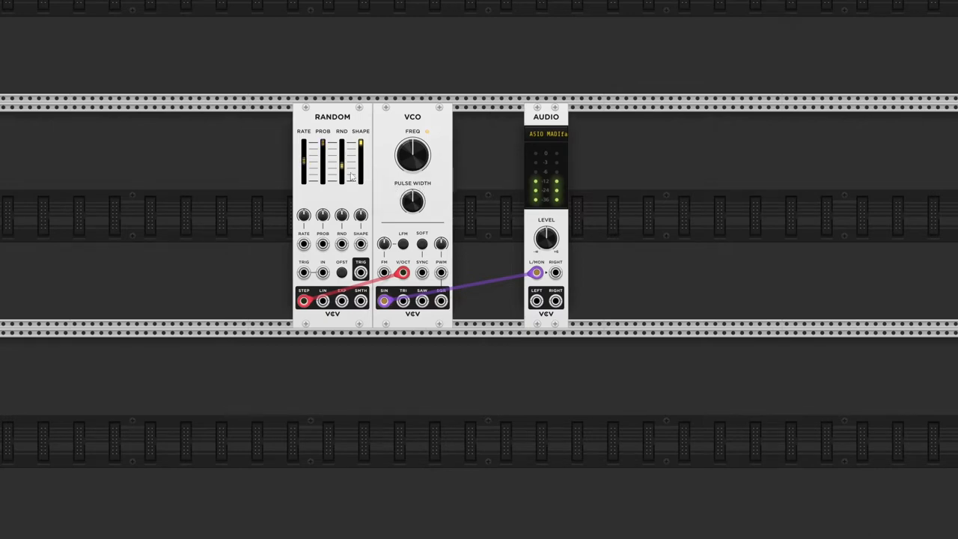
{"action": "mouse_move", "coordinate": [302, 301]}
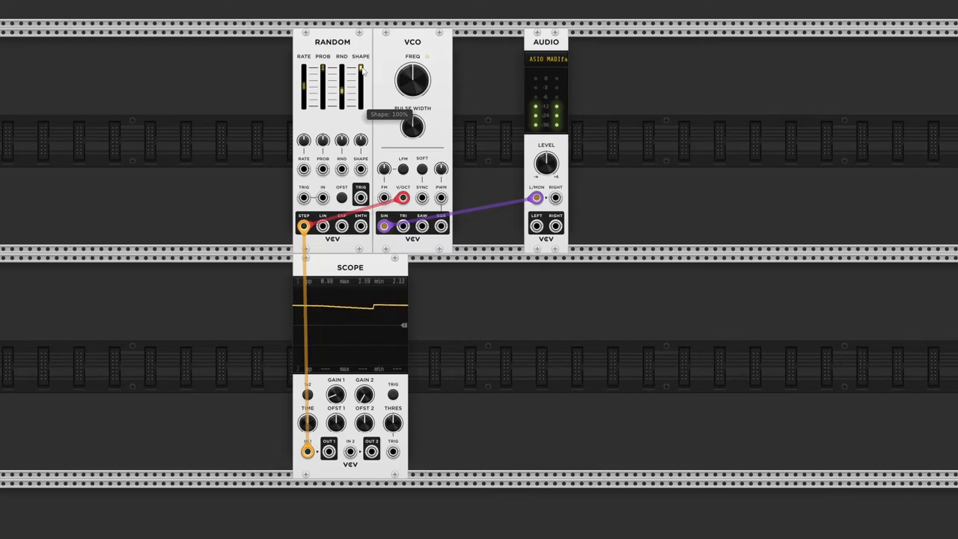
- Increase Random's SHAPE slider to smooth the stepped random signal shown on the Scope
{"action": "left_click_drag", "start_coordinate": [361, 71], "coordinate": [361, 78]}
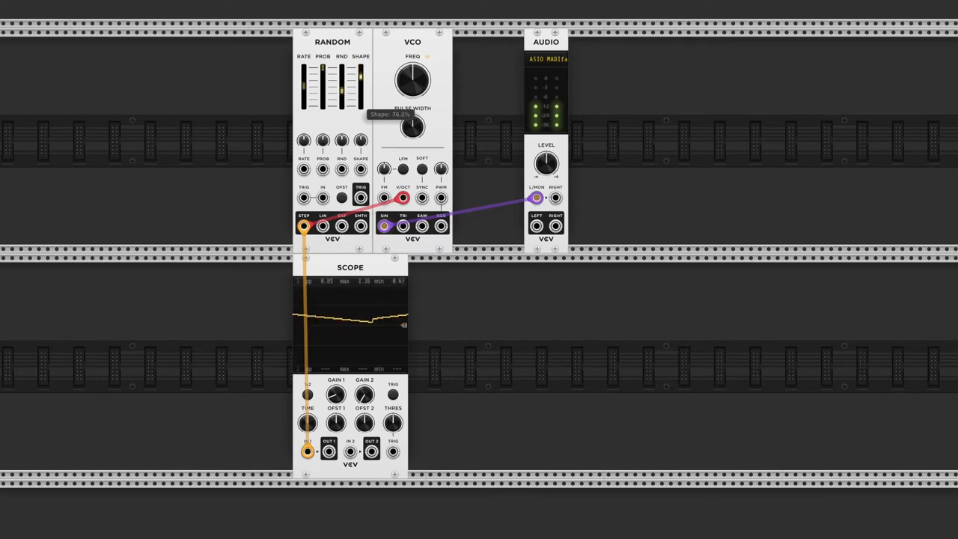
{"action": "left_click_drag", "start_coordinate": [359, 75], "coordinate": [360, 85]}
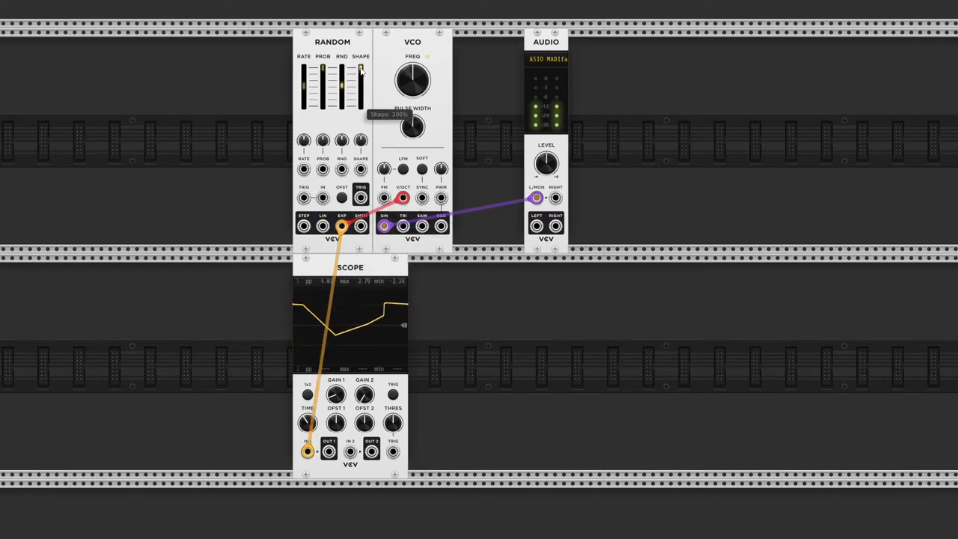
{"action": "left_click_drag", "start_coordinate": [362, 68], "coordinate": [362, 102]}
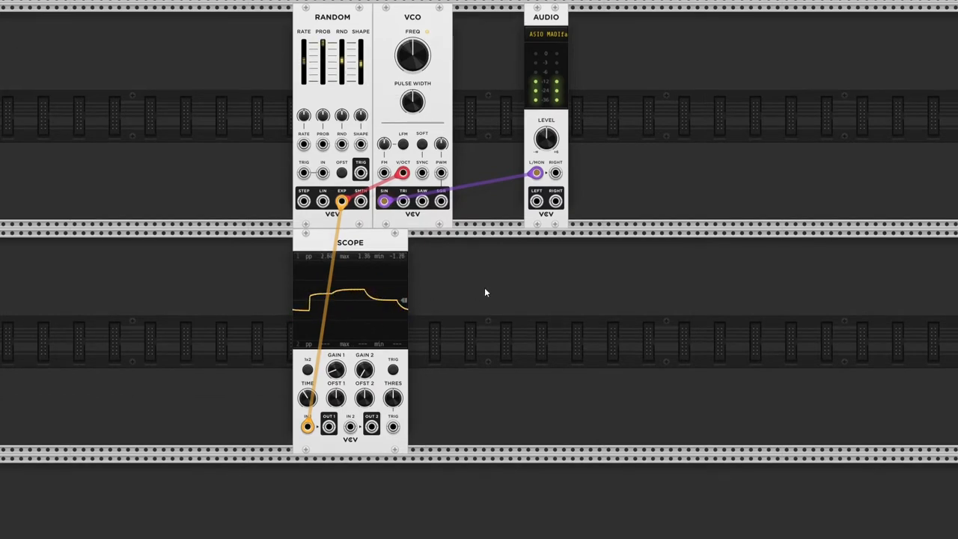
- Zoom in on the remaining Random, VCO and Audio modules
{"action": "scroll", "scroll_direction": "down", "scroll_amount": 3}
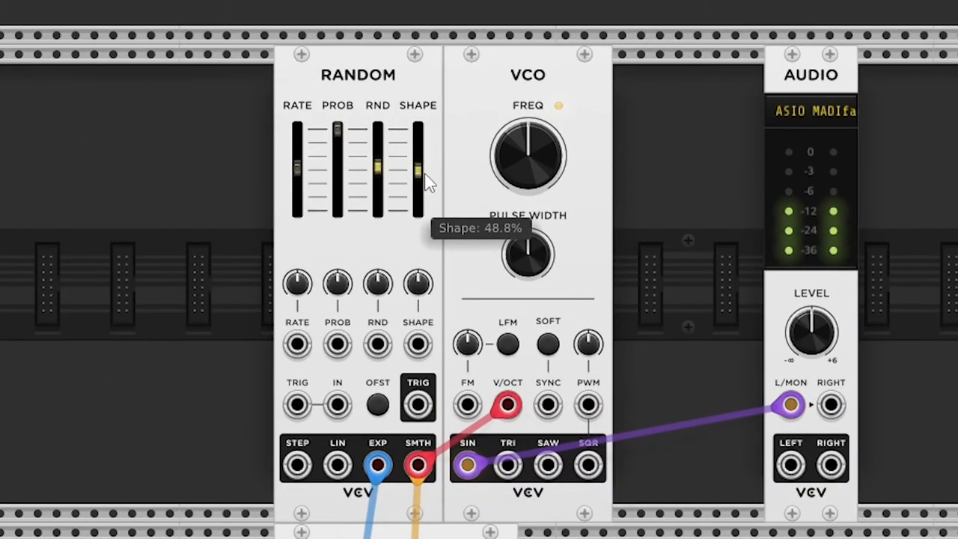
{"action": "scroll", "scroll_direction": "down", "scroll_amount": 3}
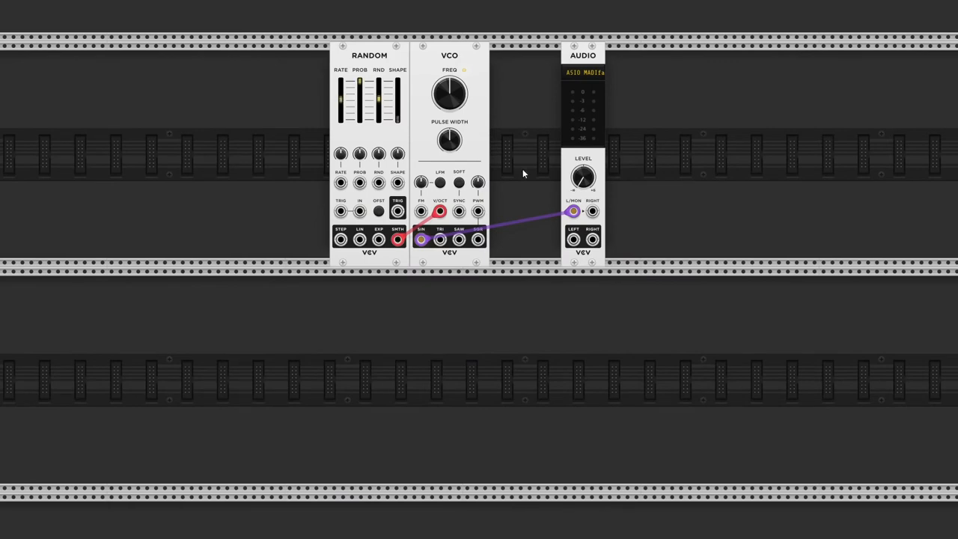
{"action": "mouse_move", "coordinate": [527, 174]}
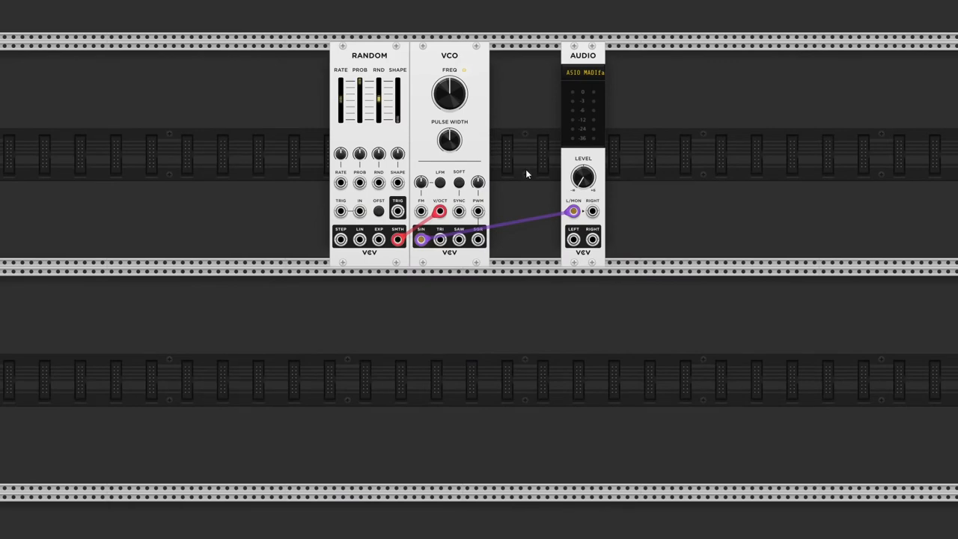
{"action": "mouse_move", "coordinate": [449, 139]}
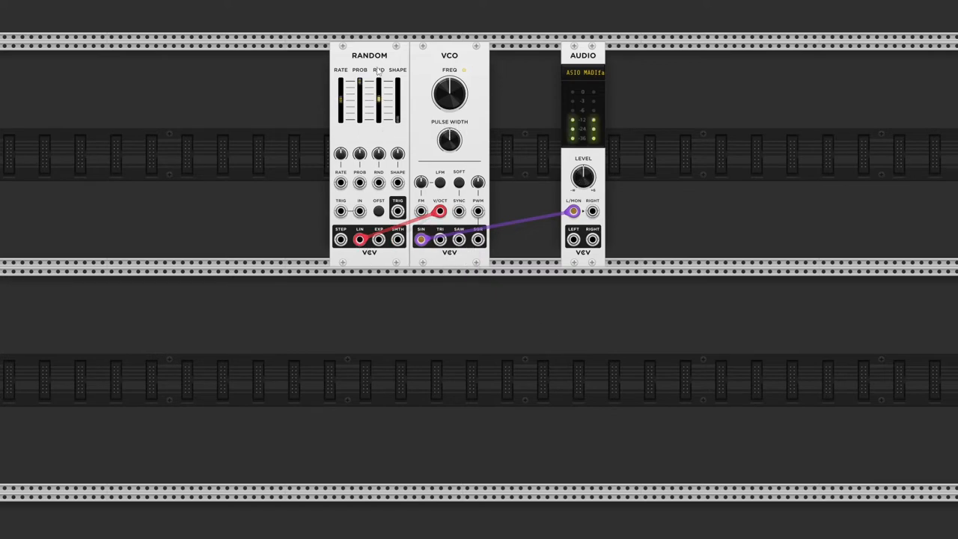
- Retune Random's RND spread and PROB trigger probability for the linear-output pitch feed
{"action": "left_click_drag", "start_coordinate": [379, 105], "coordinate": [379, 97]}
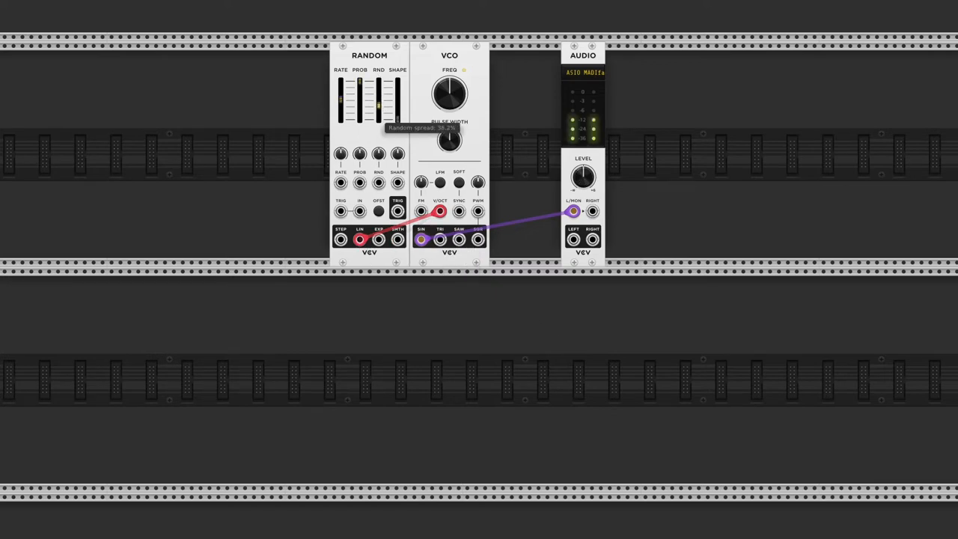
{"action": "left_click_drag", "start_coordinate": [359, 113], "coordinate": [360, 90]}
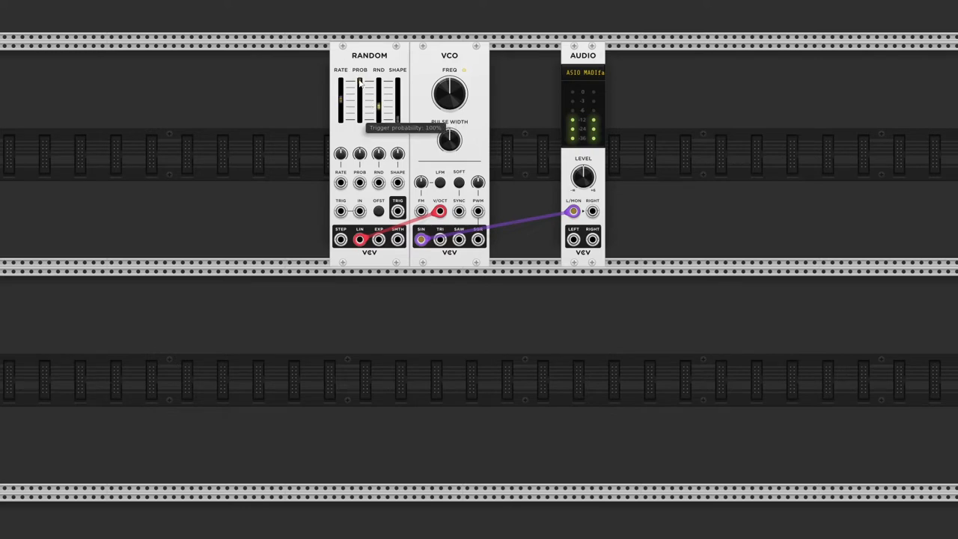
{"action": "left_click_drag", "start_coordinate": [359, 90], "coordinate": [359, 107]}
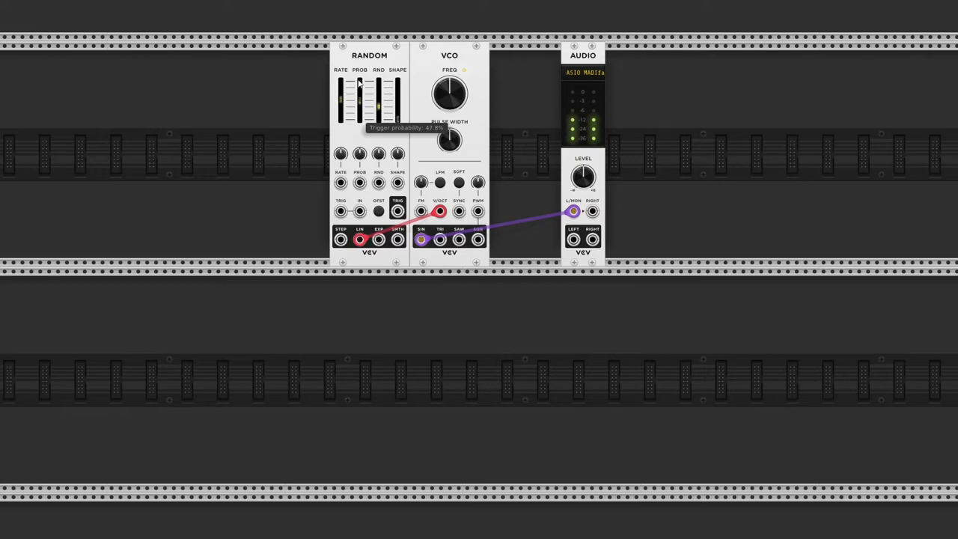
{"action": "mouse_move", "coordinate": [432, 347]}
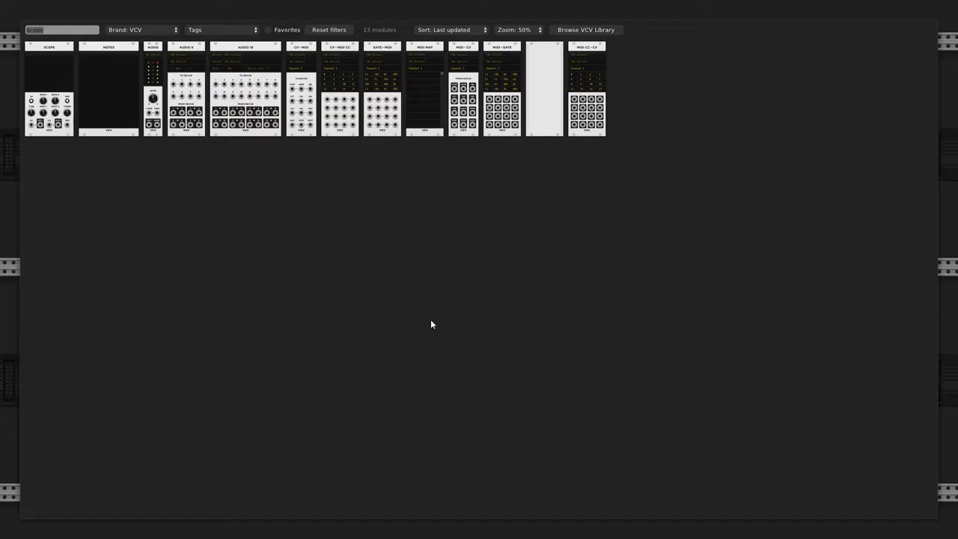
- Search 'quantizer' in the module browser to place the VCV Quantizer
{"action": "type", "text": "quantizer"}
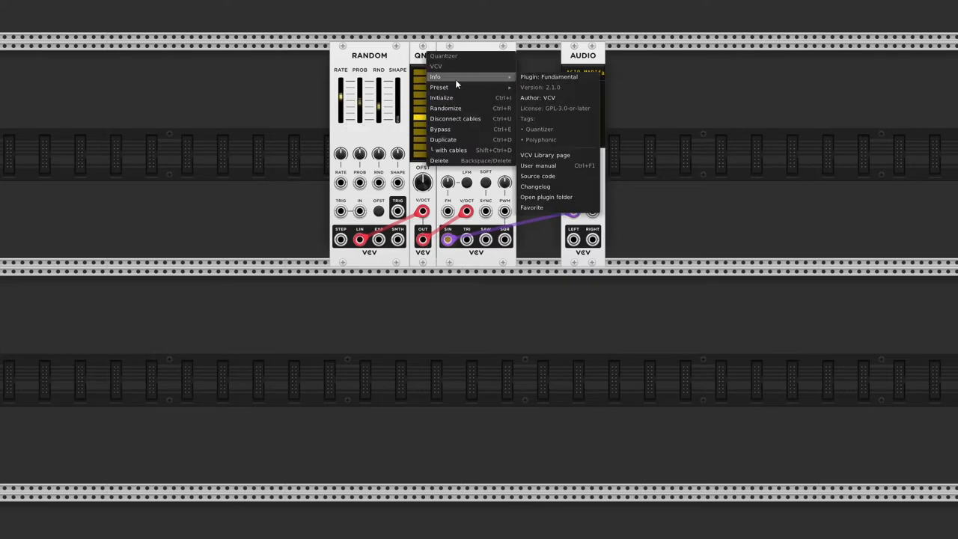
- Apply the Aeolian (Minor) factory preset to the Quantizer
{"action": "left_click", "coordinate": [441, 87]}
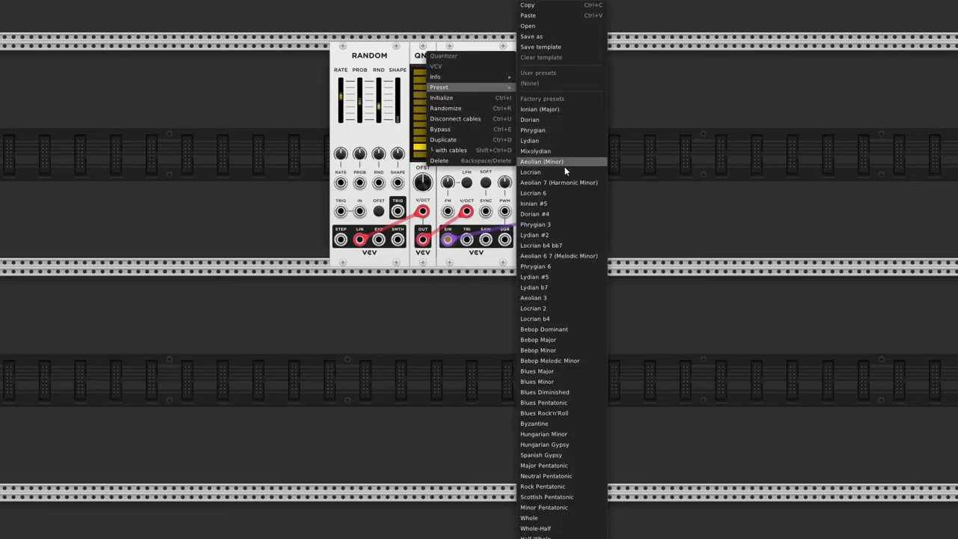
{"action": "left_click", "coordinate": [542, 162]}
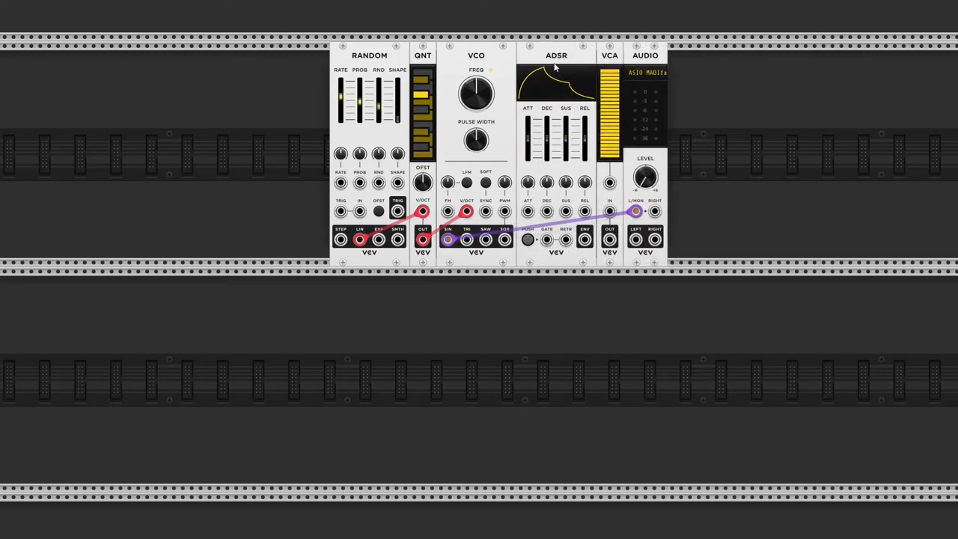
- Cable the ADSR envelope output into the VCA's CV level input
{"action": "left_click_drag", "start_coordinate": [584, 239], "coordinate": [575, 51]}
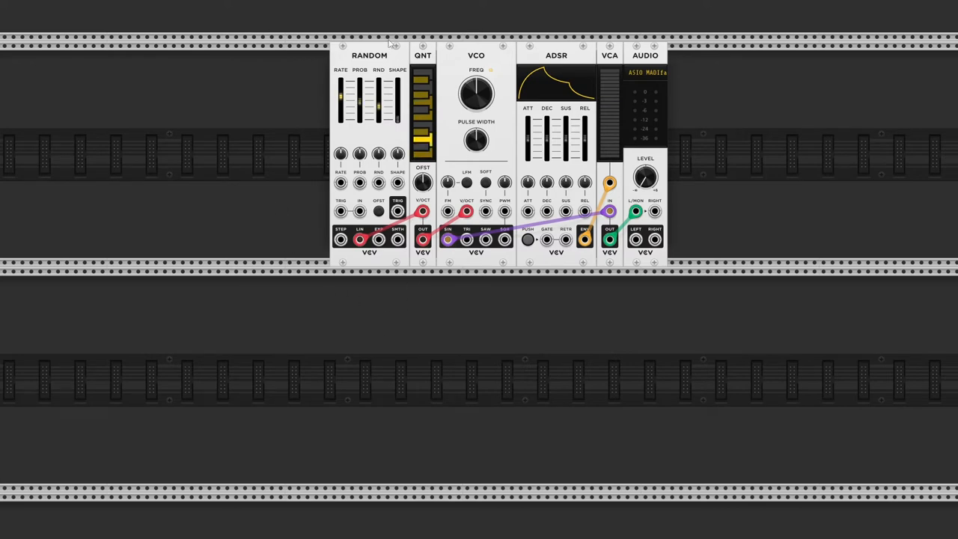
{"action": "mouse_move", "coordinate": [399, 209]}
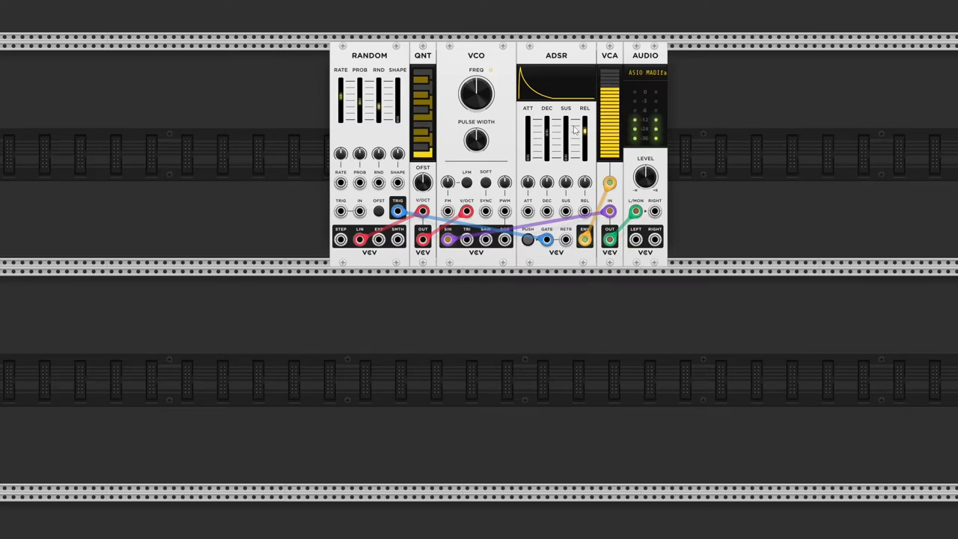
{"action": "mouse_move", "coordinate": [740, 174]}
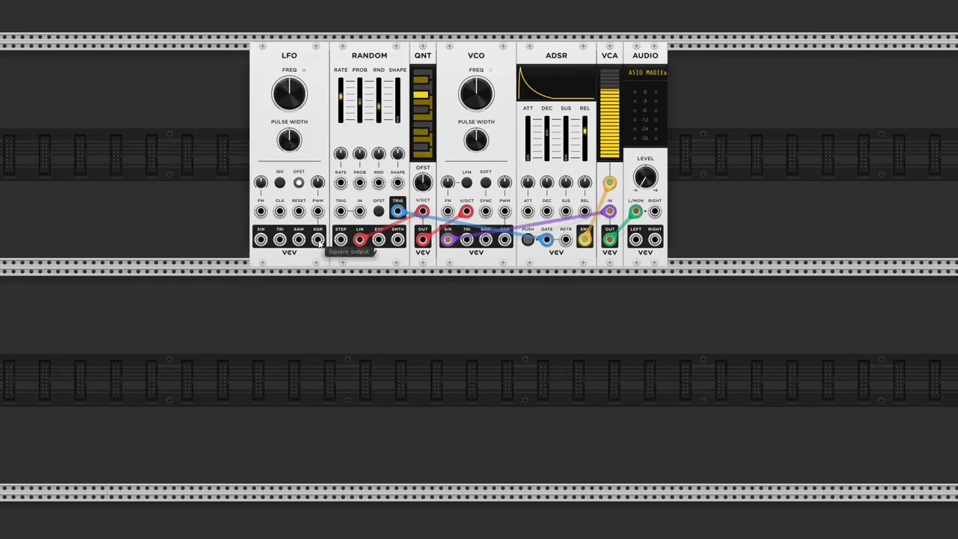
- Clock Random's TRIG from the LFO output and raise the LFO FREQ rate
{"action": "left_click_drag", "start_coordinate": [317, 240], "coordinate": [341, 209]}
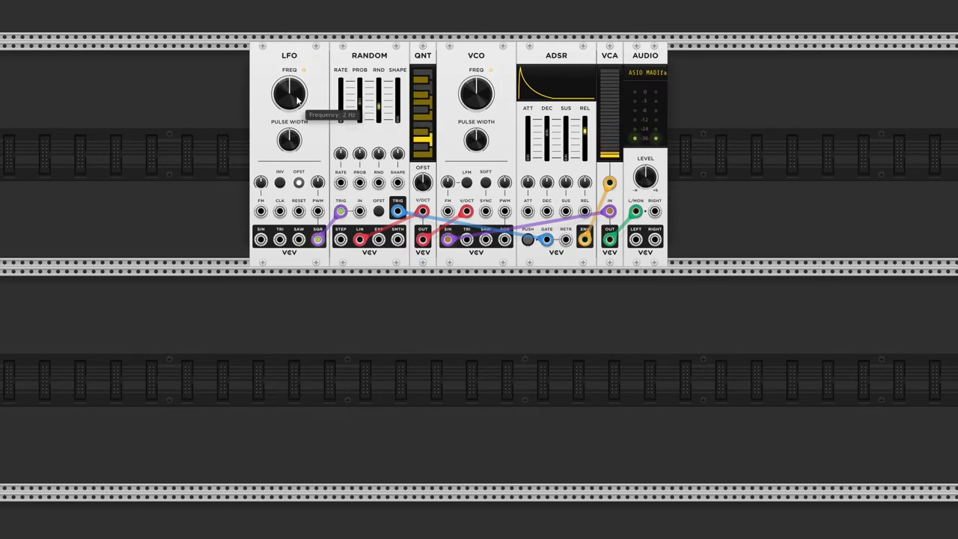
{"action": "left_click_drag", "start_coordinate": [290, 96], "coordinate": [299, 83]}
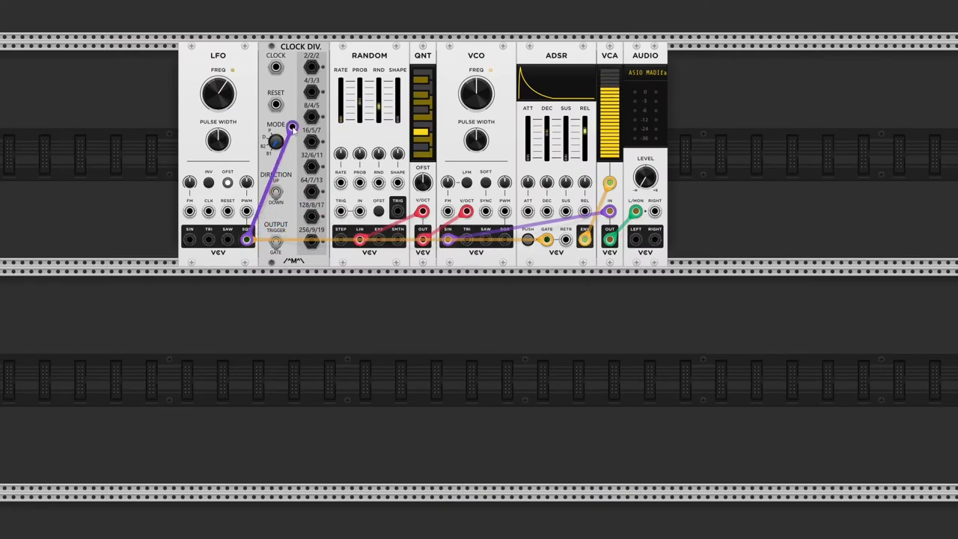
- Feed the LFO output into the Clock Divider's CLOCK input
{"action": "left_click_drag", "start_coordinate": [292, 129], "coordinate": [275, 67]}
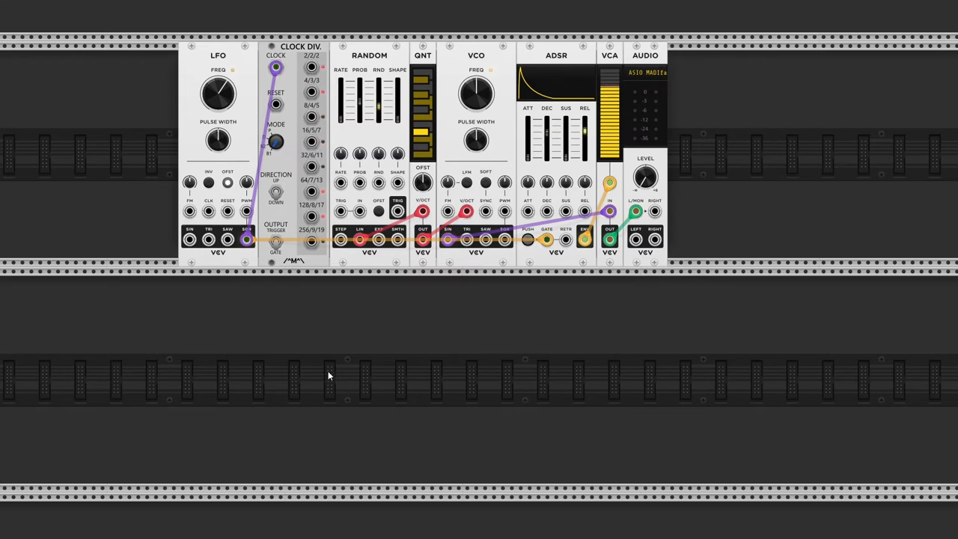
{"action": "mouse_move", "coordinate": [313, 81]}
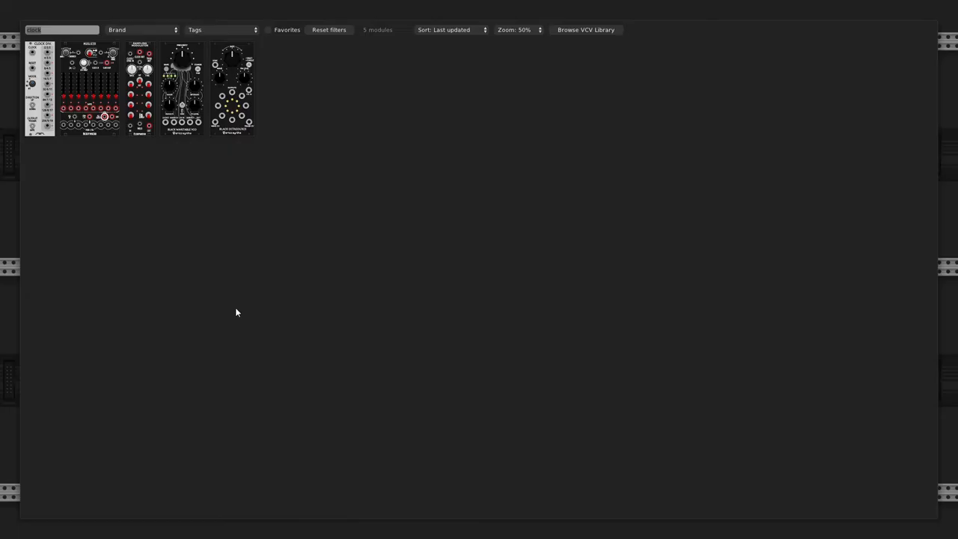
- Search 'lfo' and 'VCA' in the module browser to place both on the second row
{"action": "type", "text": "lfo"}
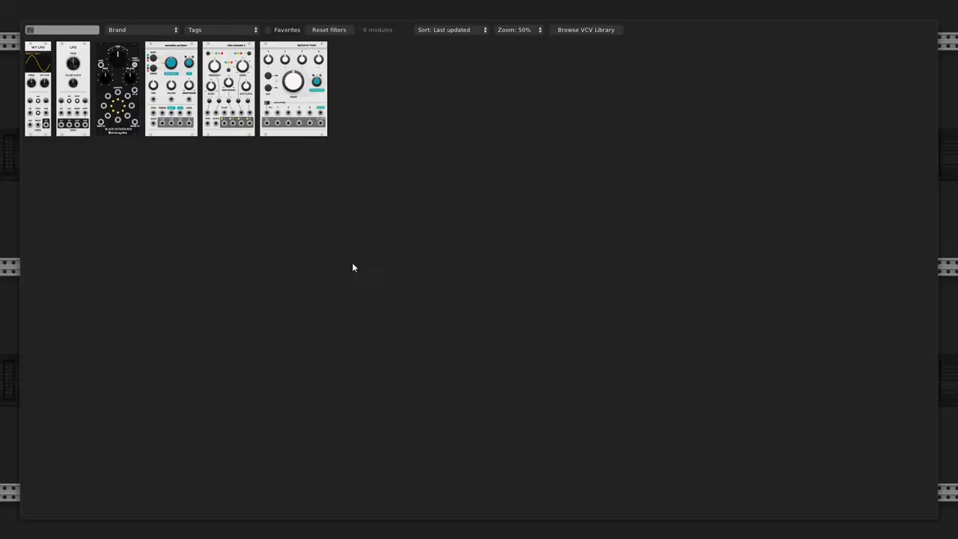
{"action": "type", "text": "VCA"}
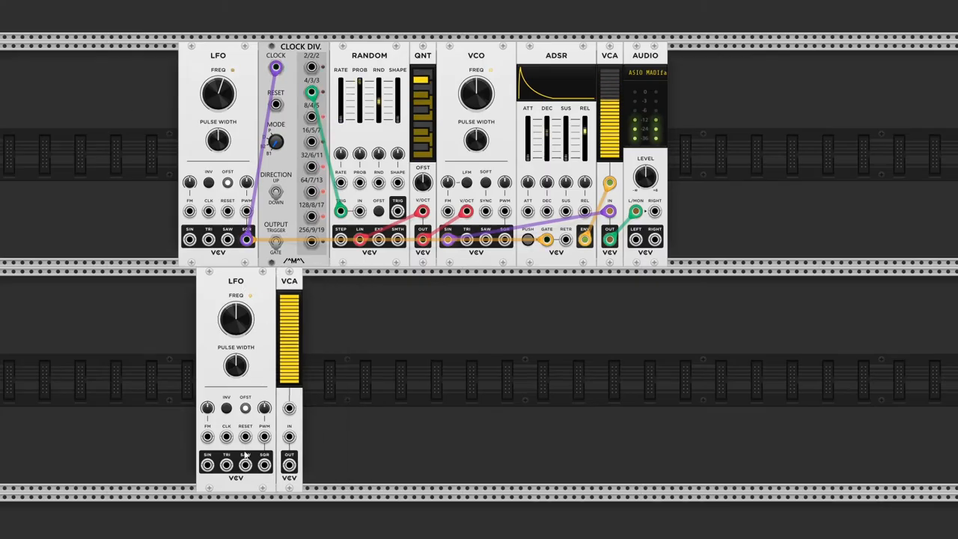
{"action": "mouse_move", "coordinate": [208, 464]}
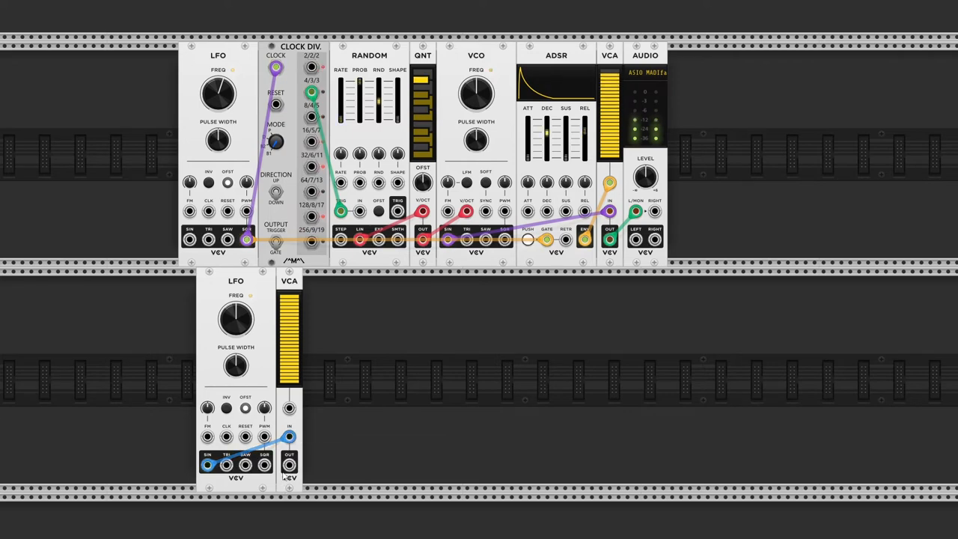
{"action": "mouse_move", "coordinate": [290, 464]}
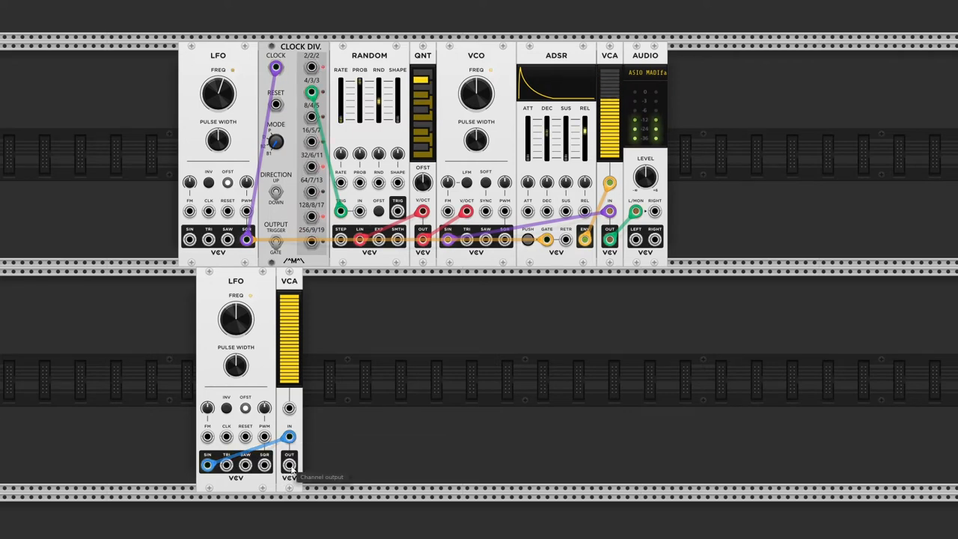
- Route the lower LFO's output into the VCA and the VCA output to a Random input
{"action": "left_click_drag", "start_coordinate": [291, 464], "coordinate": [386, 397]}
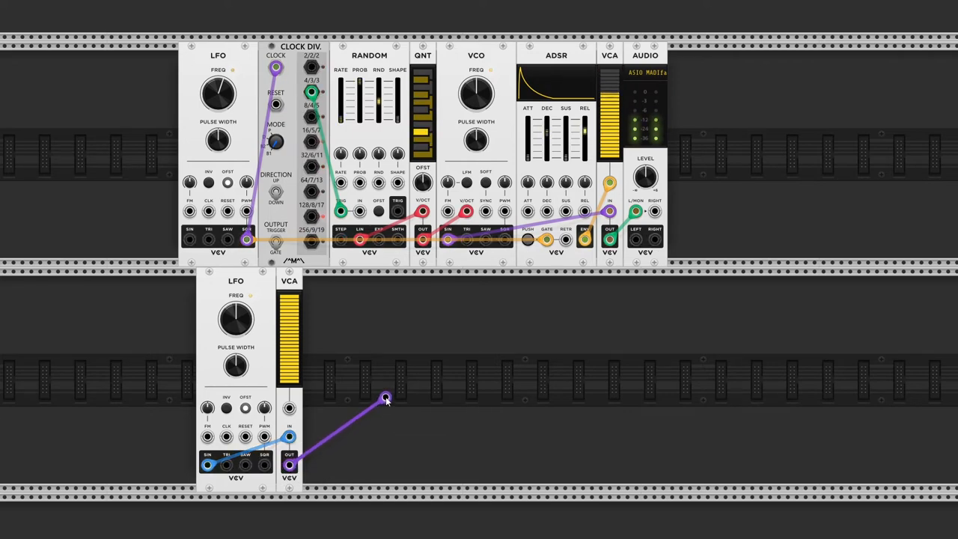
{"action": "left_click_drag", "start_coordinate": [387, 396], "coordinate": [359, 213]}
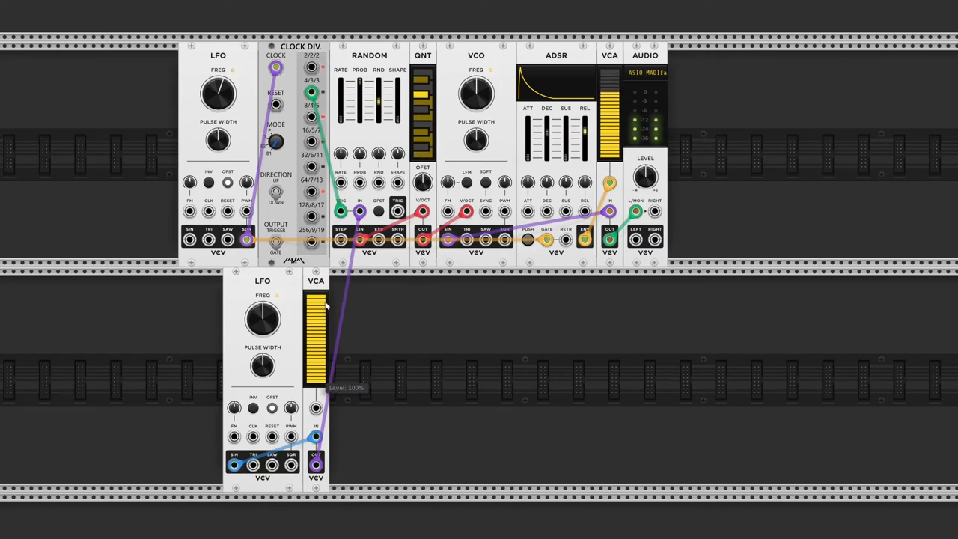
- Lower the VCA level slider to about 4% to narrow the random range
{"action": "left_click_drag", "start_coordinate": [314, 300], "coordinate": [314, 337]}
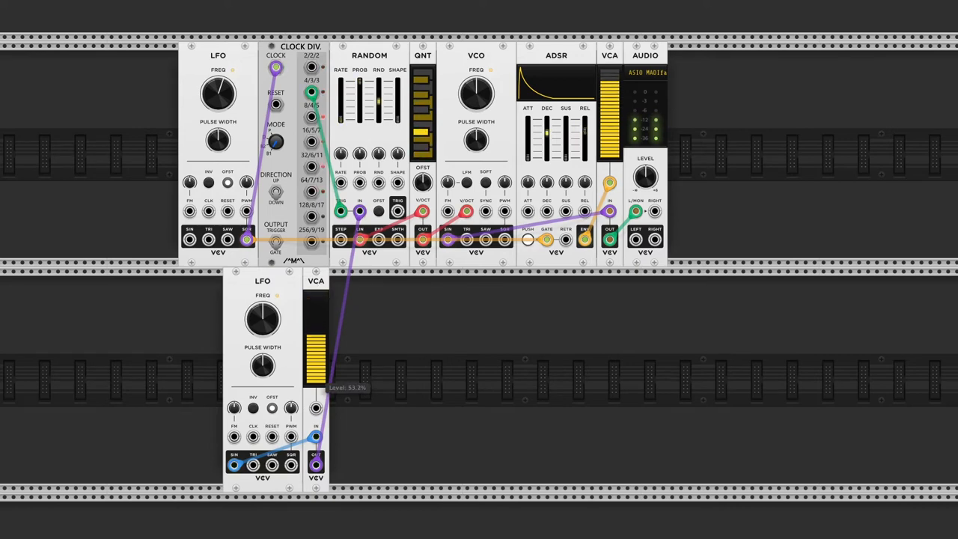
{"action": "left_click_drag", "start_coordinate": [314, 322], "coordinate": [314, 374]}
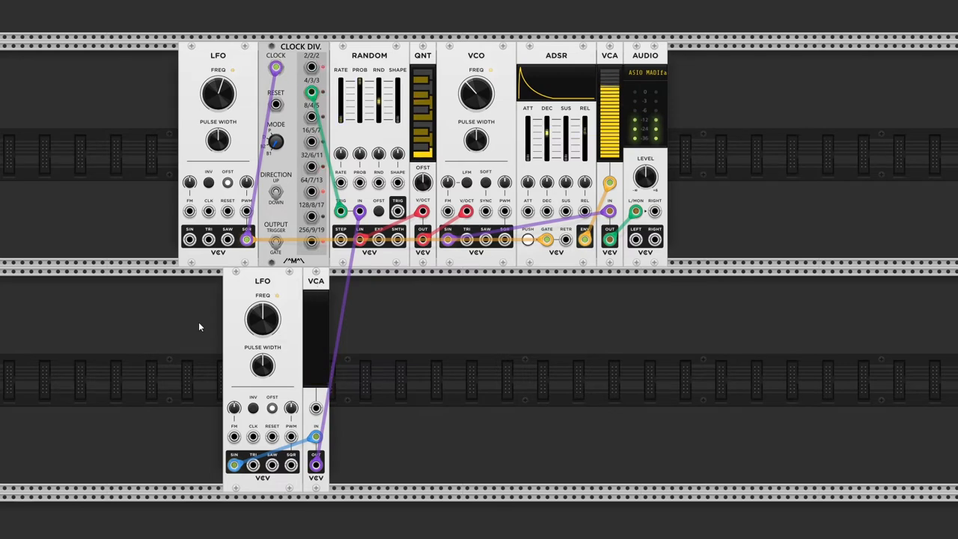
{"action": "mouse_move", "coordinate": [315, 338]}
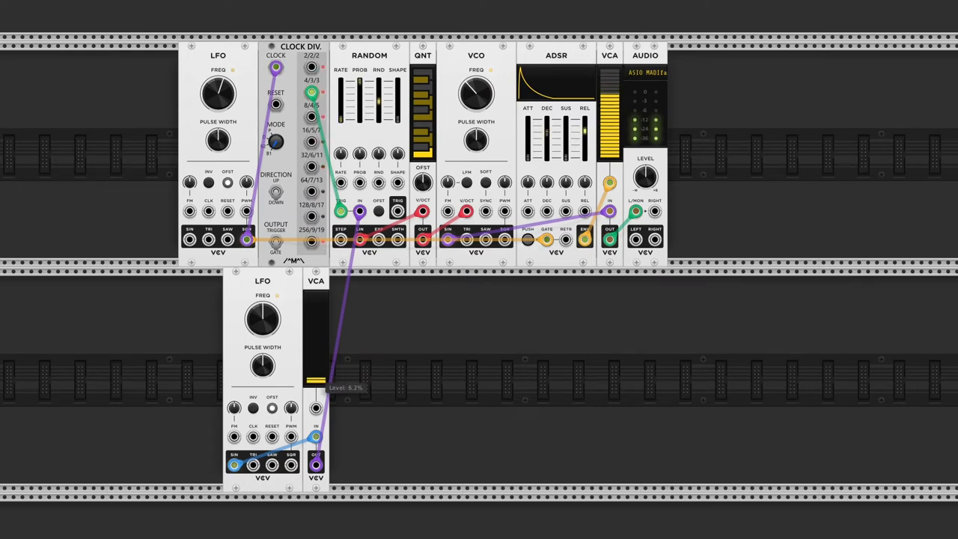
{"action": "left_click_drag", "start_coordinate": [315, 374], "coordinate": [314, 367]}
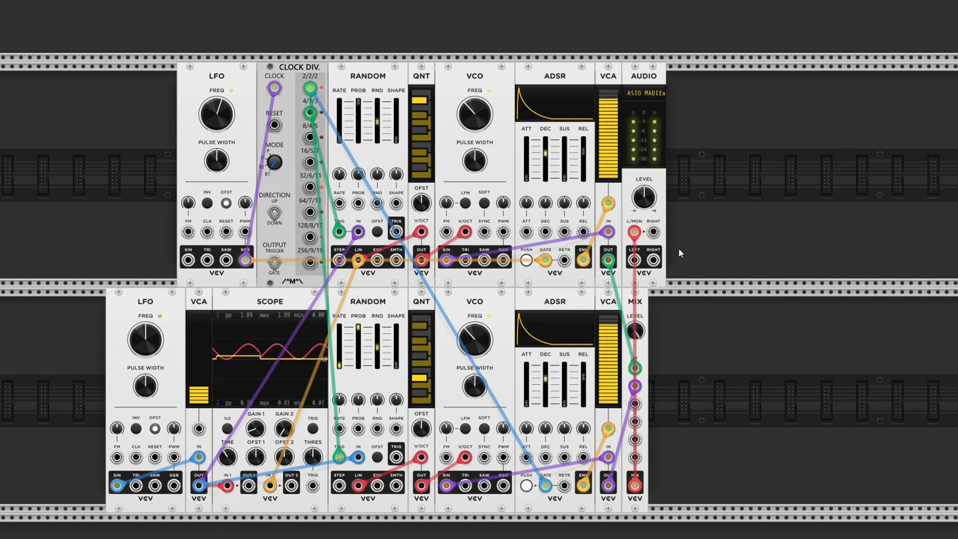
- Enter 220 Hz as the lower VCO's frequency via its FREQ knob's value field
{"action": "left_click_drag", "start_coordinate": [473, 117], "coordinate": [473, 113]}
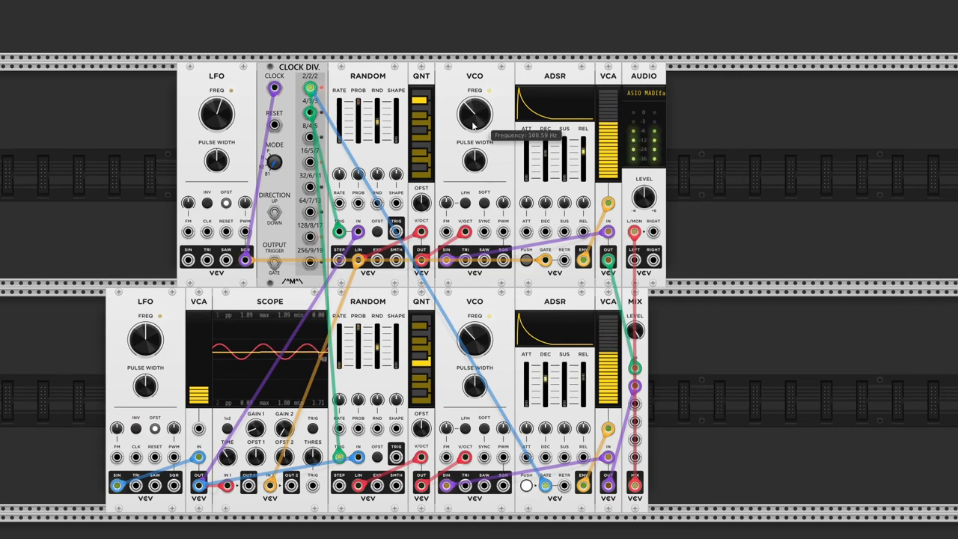
{"action": "right_click", "coordinate": [473, 113]}
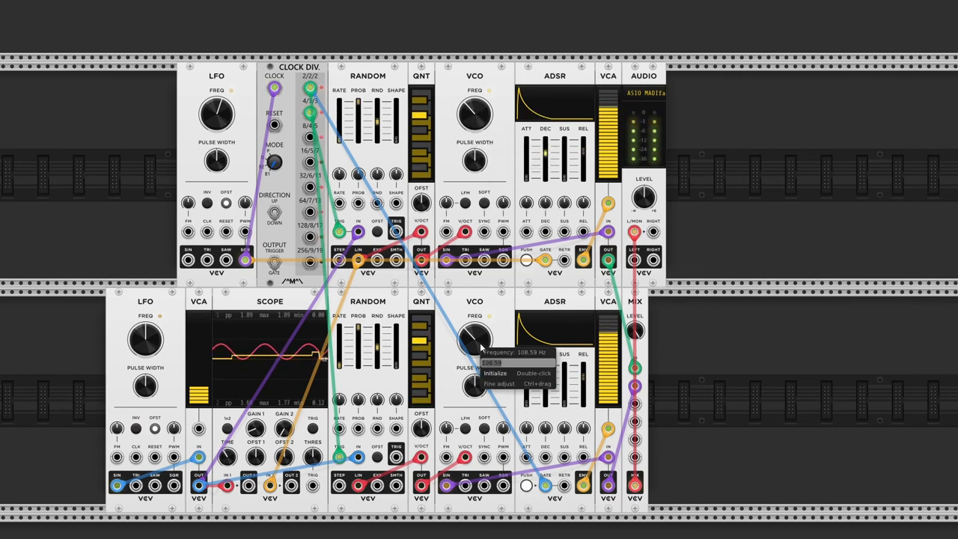
{"action": "type", "text": "220"}
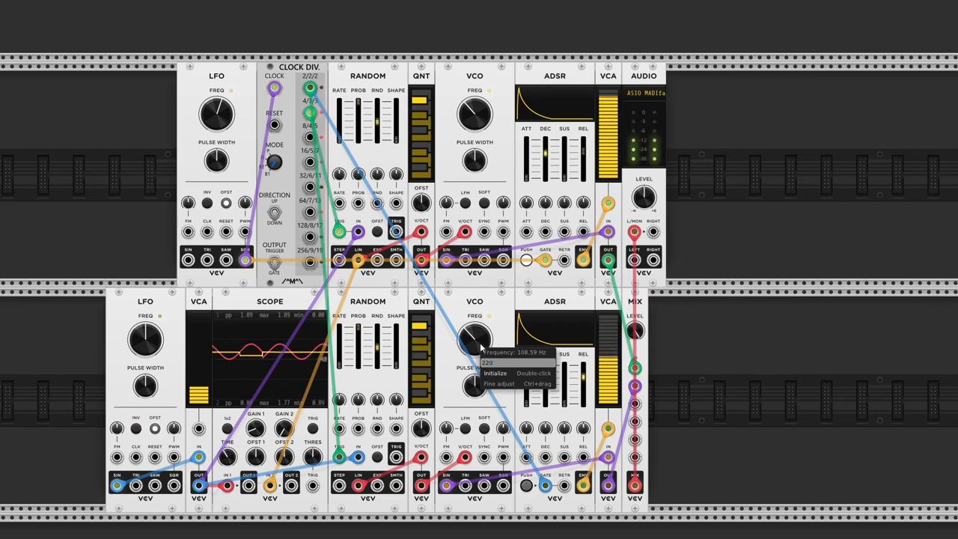